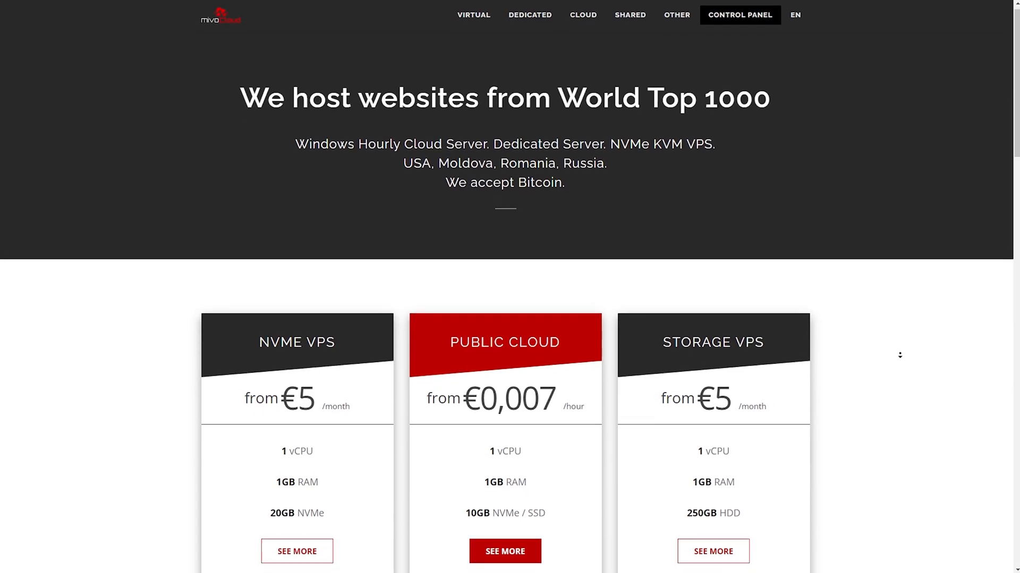
# Add Docker's GPG key and apt repository, then check the candidate docker-ce version
pyautogui.scroll(-3)
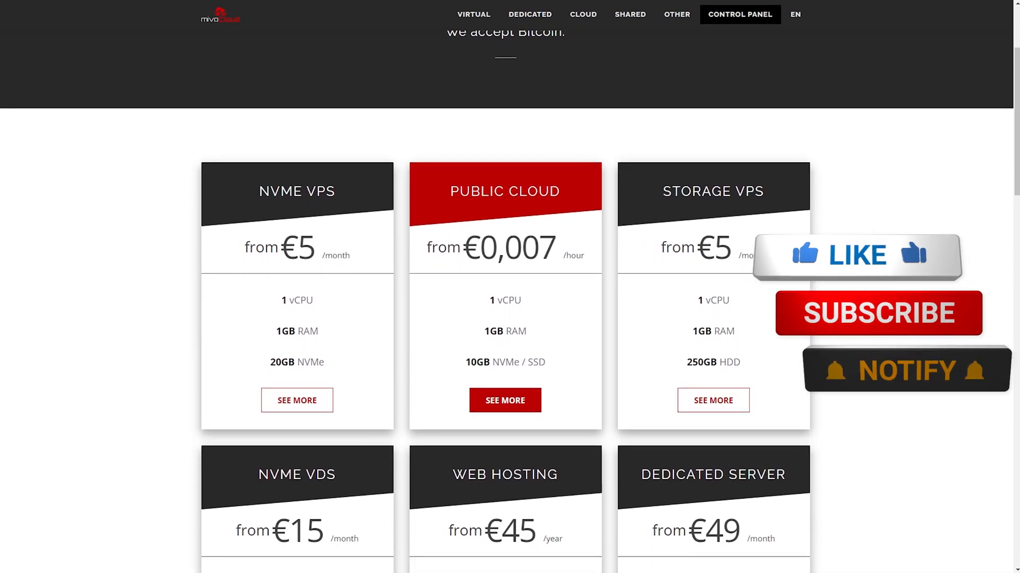
pyautogui.scroll(-3)
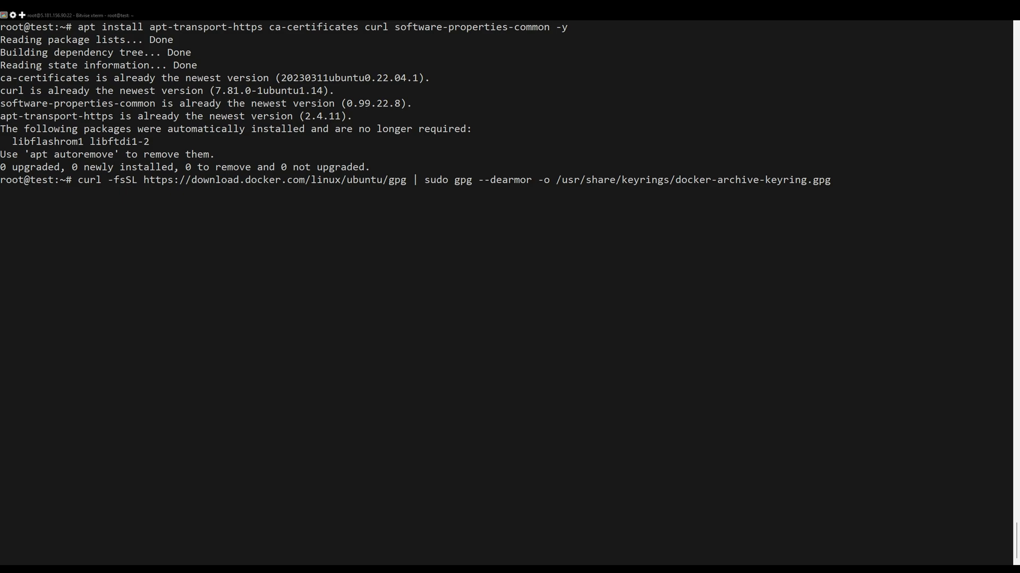
pyautogui.write('y')
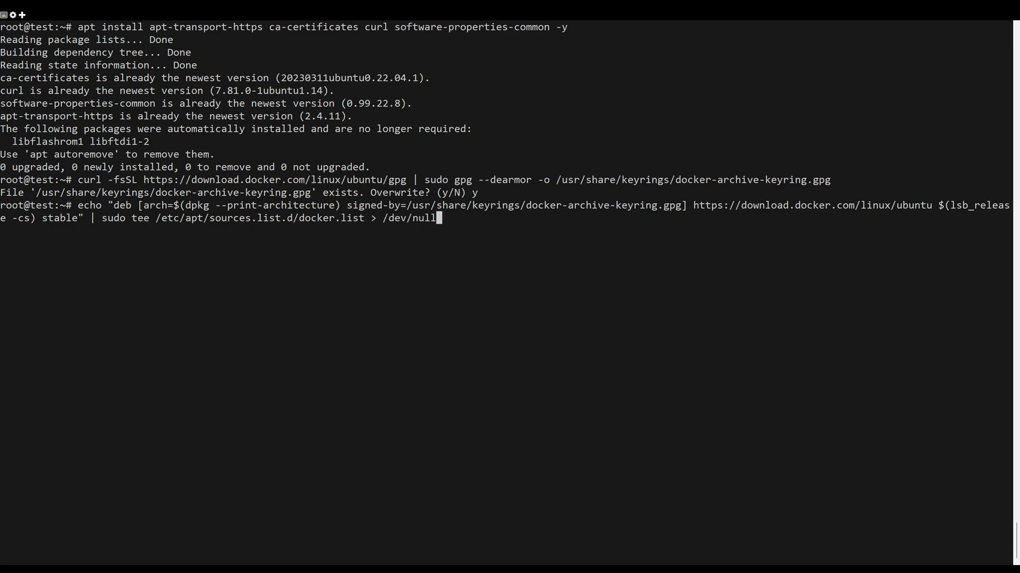
pyautogui.write('apt-cache policy docker-ce')
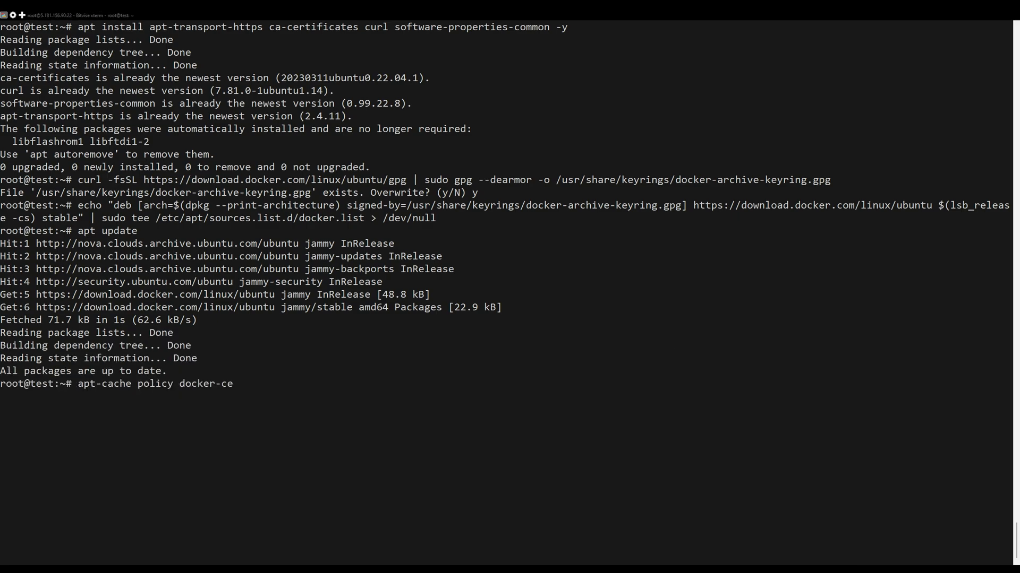
pyautogui.press('Return')
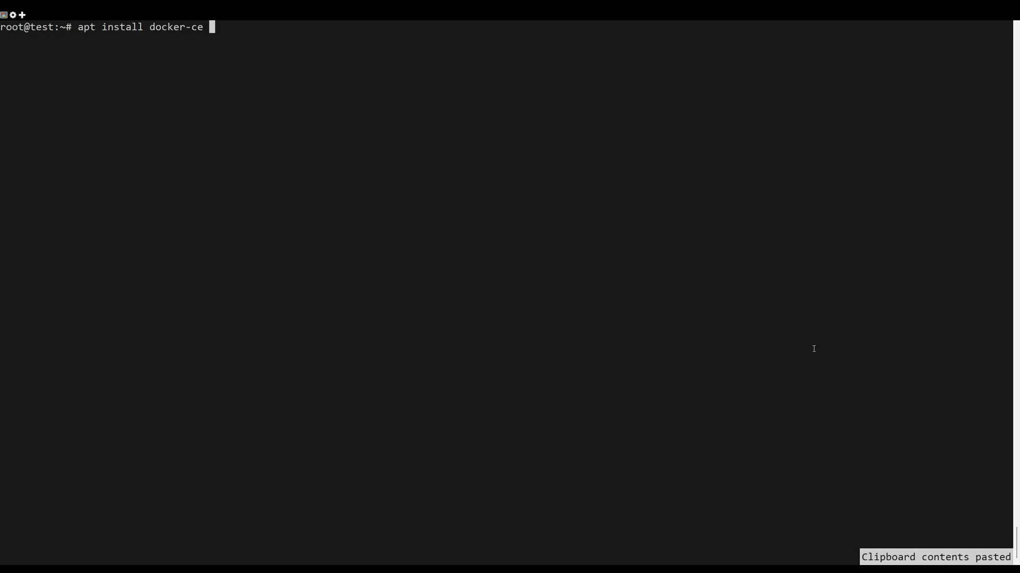
# Install docker-ce with -y, accept the kernel notice and check the docker service status
pyautogui.write('-y')
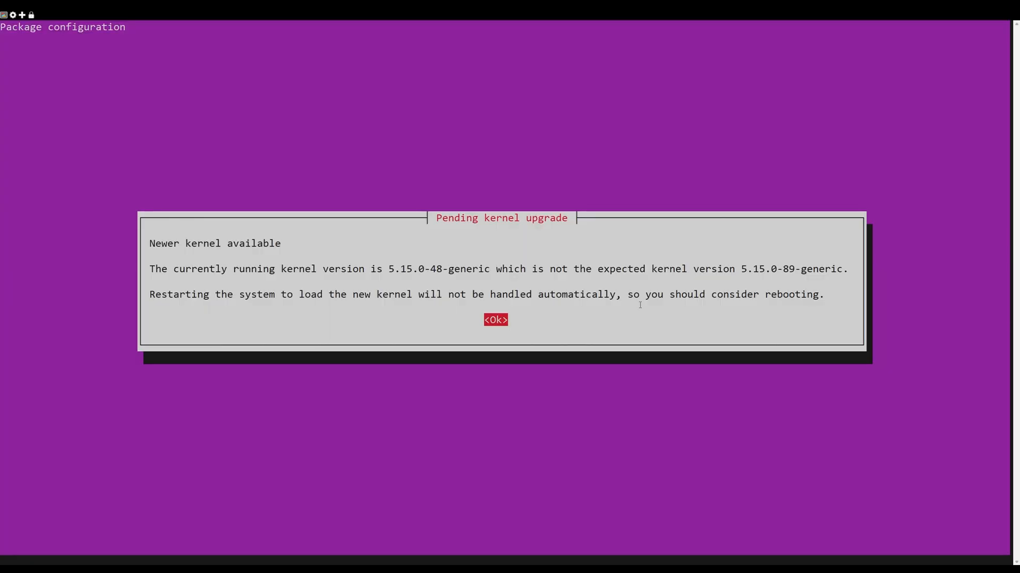
pyautogui.click(495, 320)
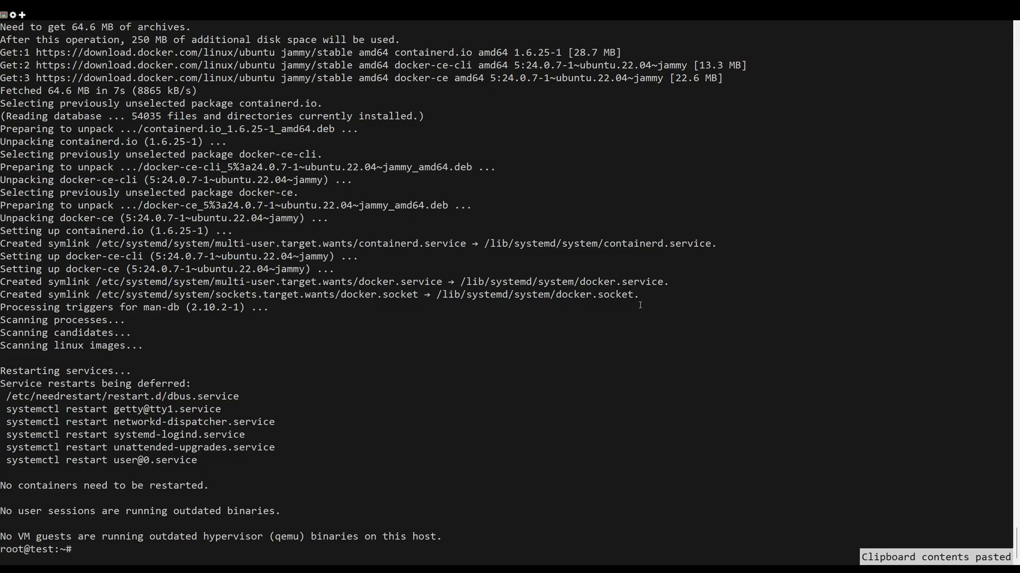
pyautogui.write('systemctl status docker')
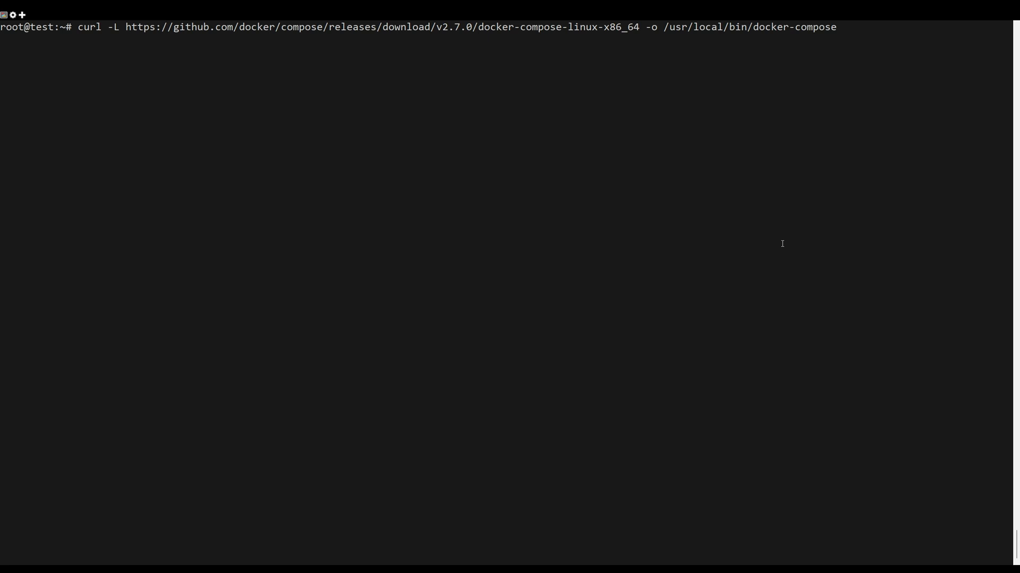
# Download docker-compose v2.7.0 into /usr/local/bin and make it executable with chmod +x
pyautogui.press('Return')
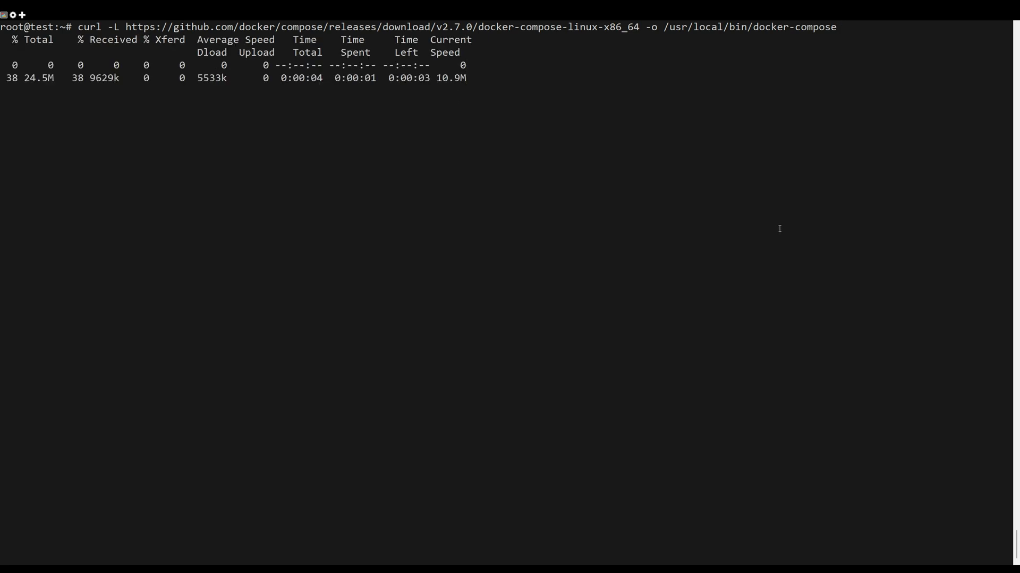
pyautogui.write('chmod +x /usr/local/bin/docker-compose')
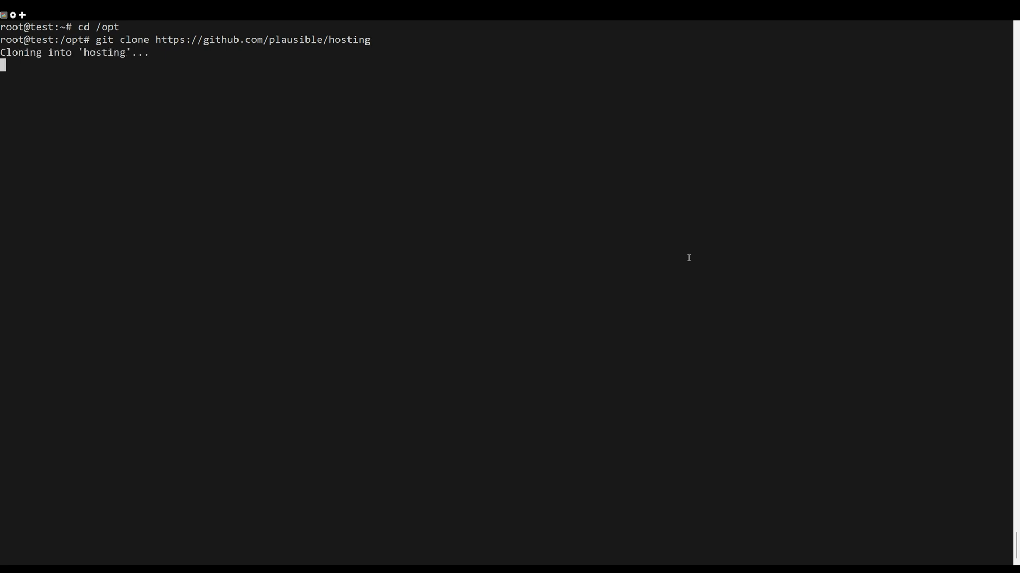
# Enter /opt/hosting, generate a random base64 secret with openssl and edit plausible-conf.env in nano
pyautogui.write('cd hosting')
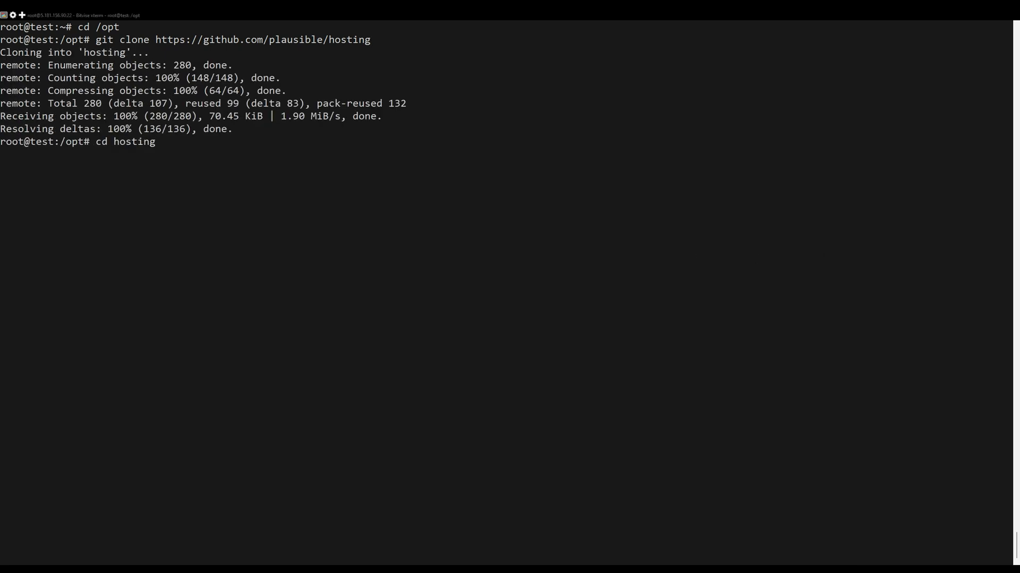
pyautogui.write('openssl rand -base64 64')
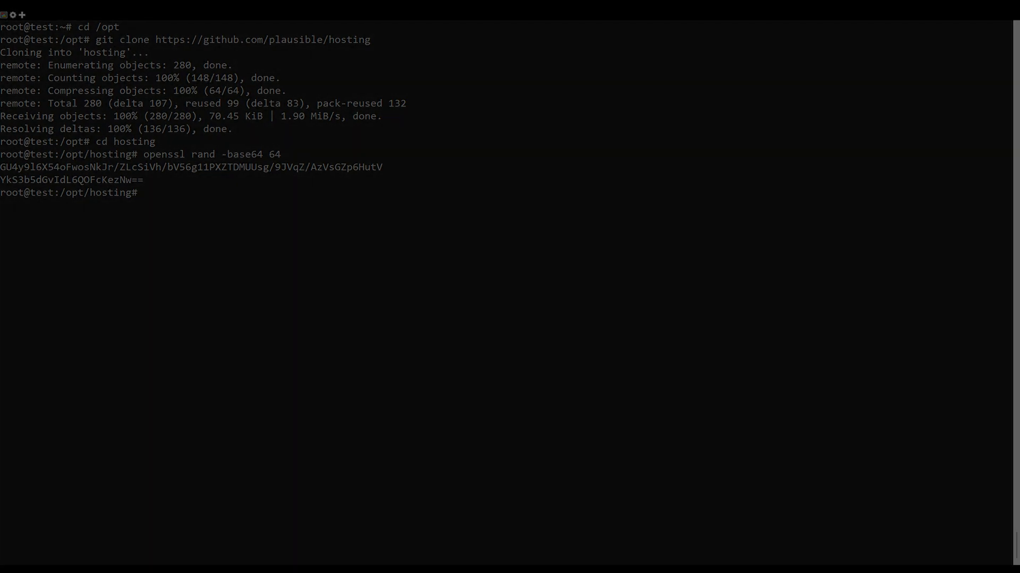
pyautogui.write('nano plausible-conf.env')
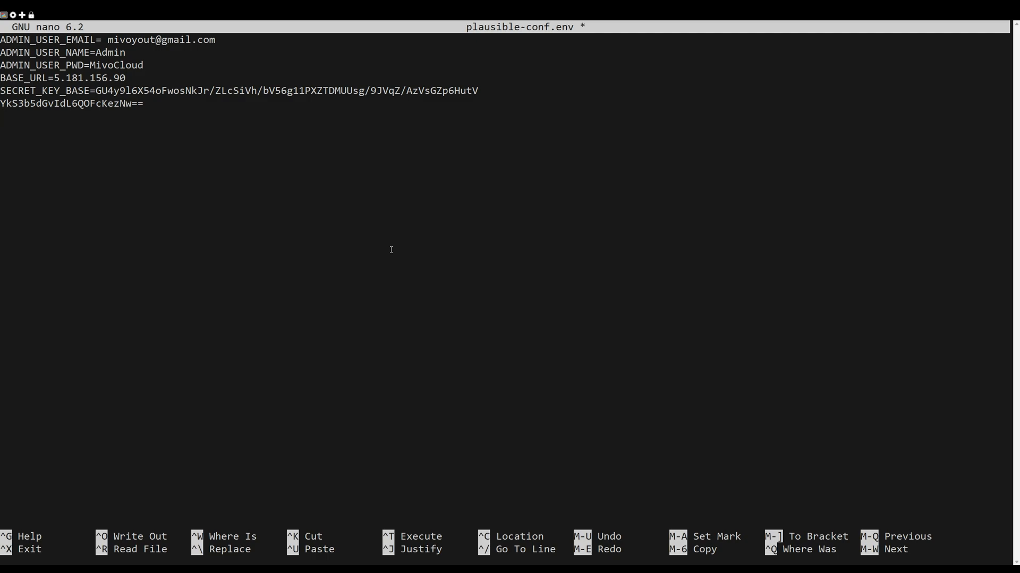
# Finish the SECRET_KEY_BASE line in plausible-conf.env and save the file with Ctrl+O
pyautogui.press('Enter')
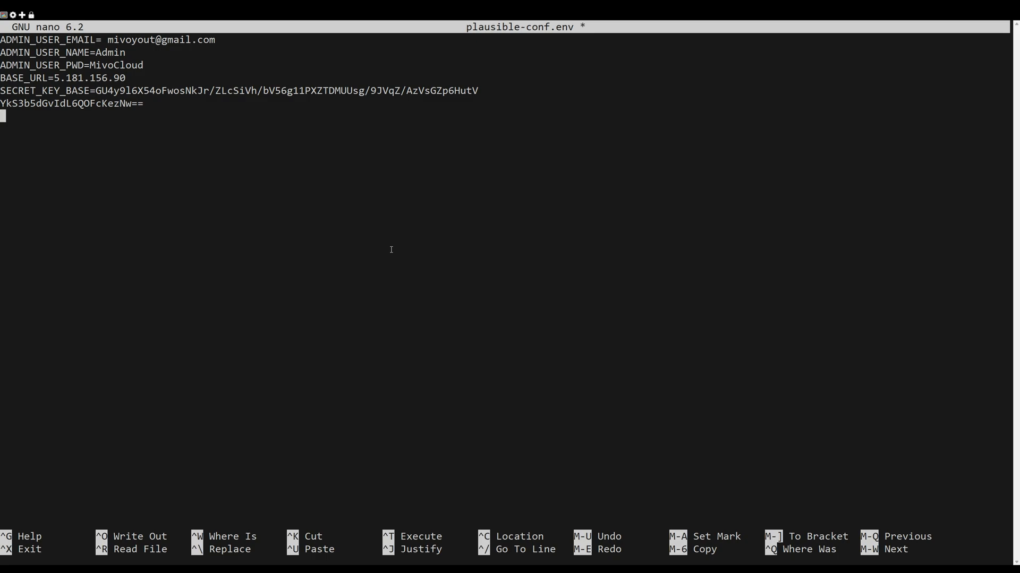
pyautogui.press('ctrl+o')
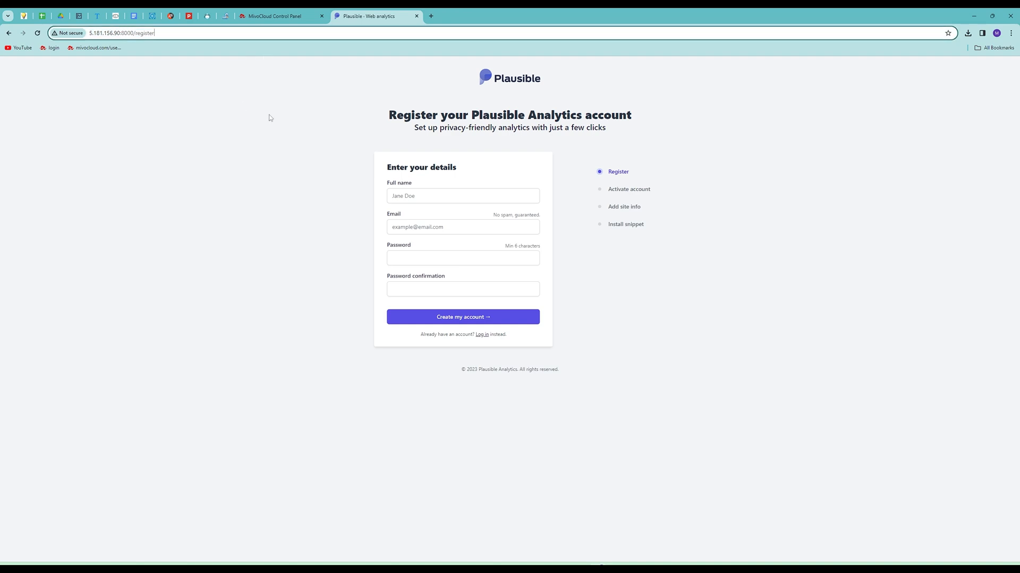
# Register the admin account with name Mivo, a gmail address and password, and create it
pyautogui.write('M')
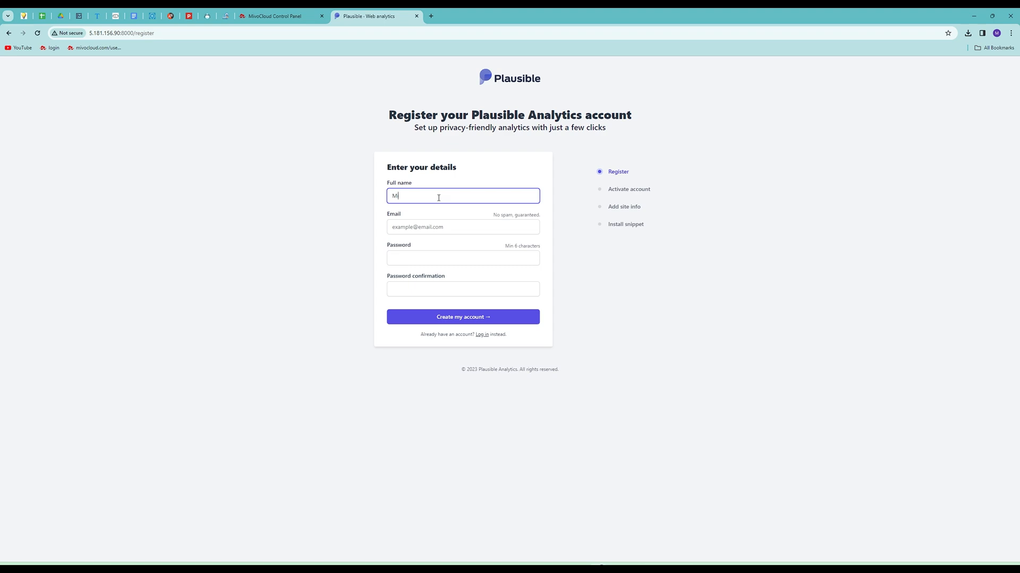
pyautogui.write('Mivo')
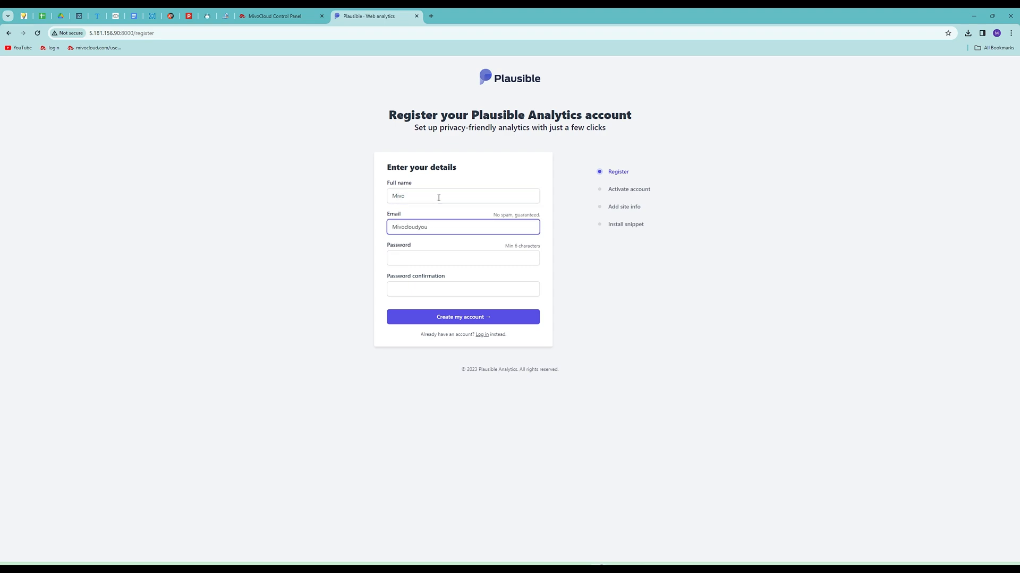
pyautogui.write('t@gmail.com')
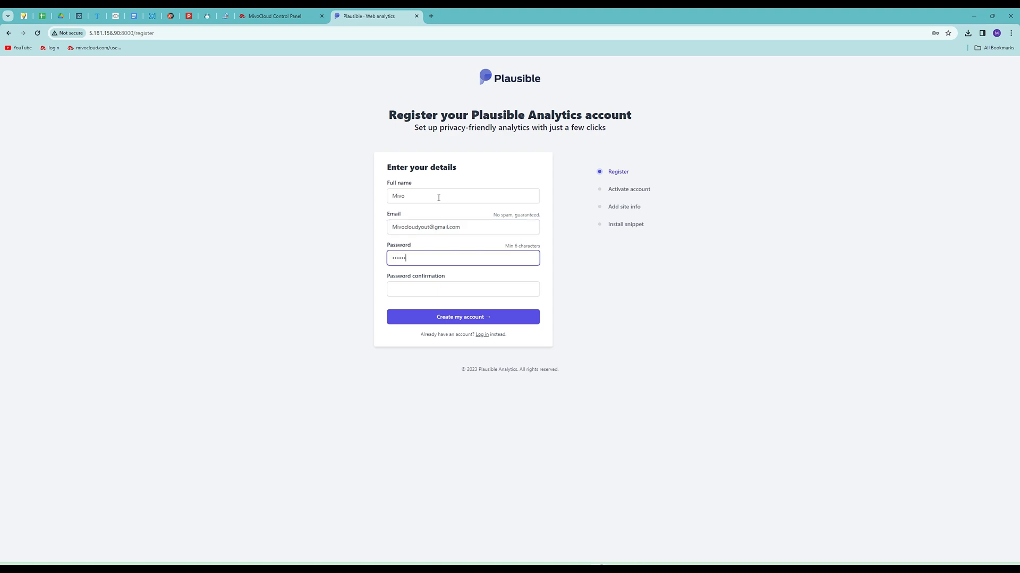
pyautogui.write('•••••')
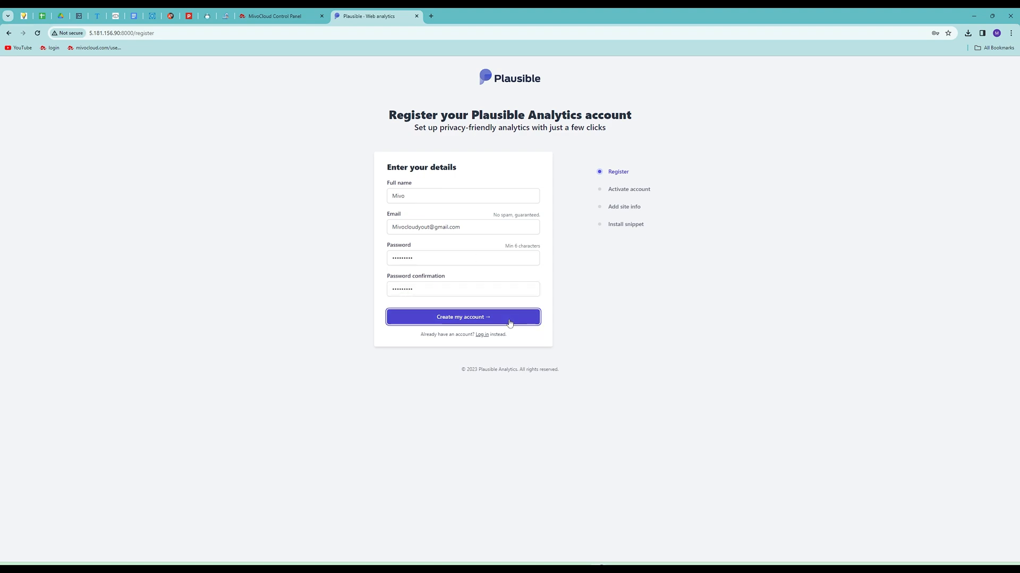
pyautogui.click(462, 317)
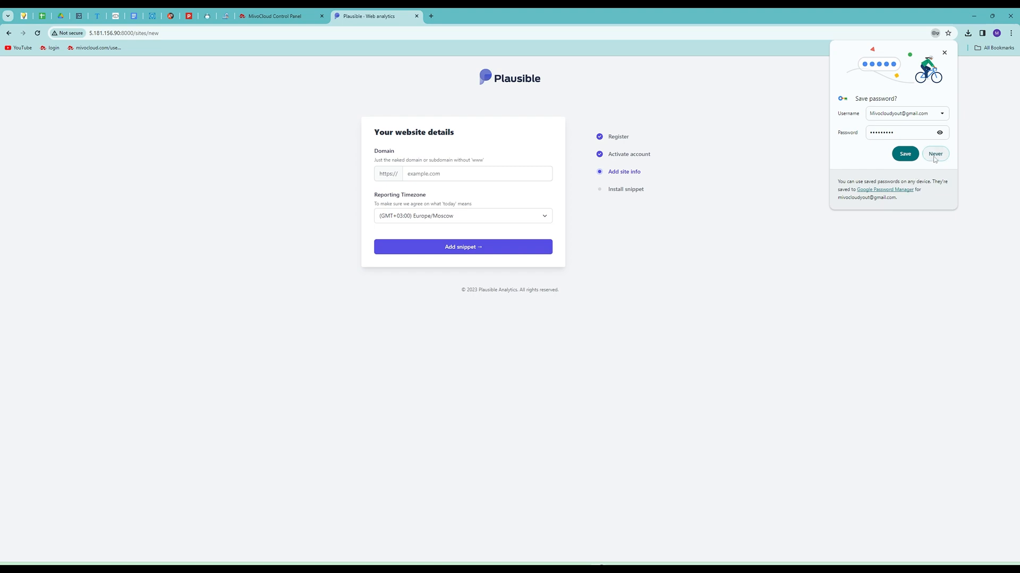
# Decline the browser password prompt and enter the site domain TestMivoYou
pyautogui.click(934, 153)
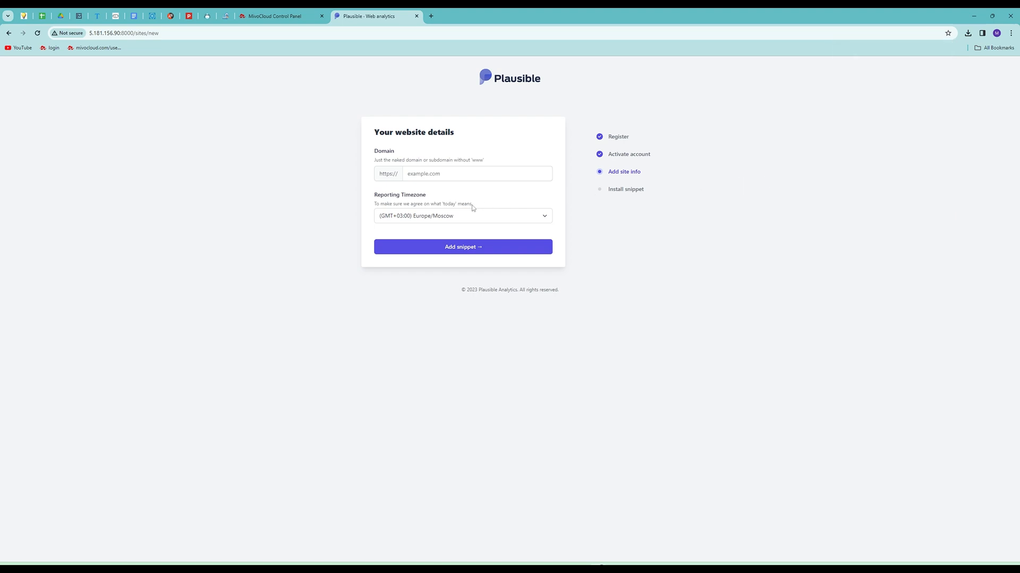
pyautogui.click(476, 173)
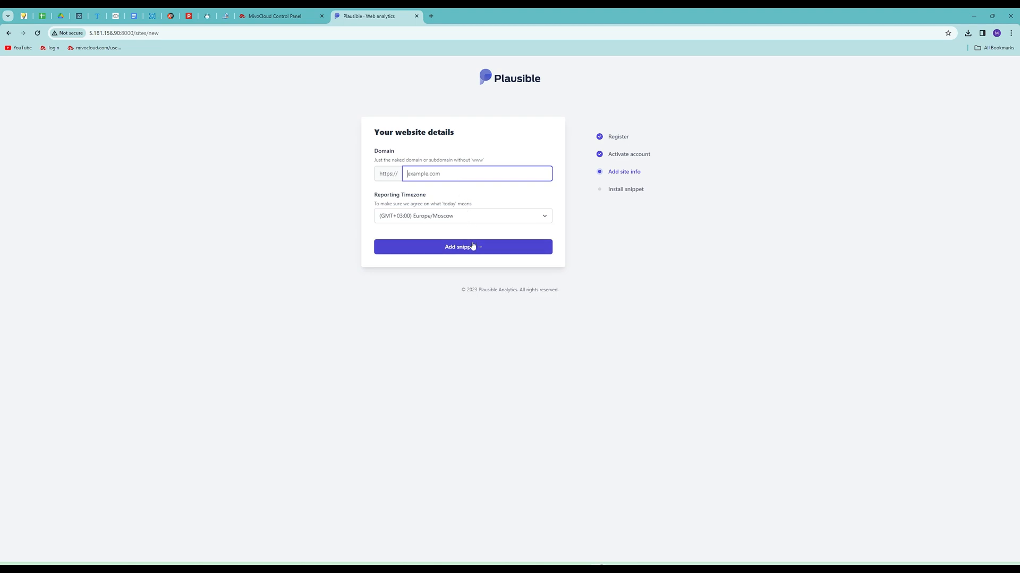
pyautogui.write('Test')
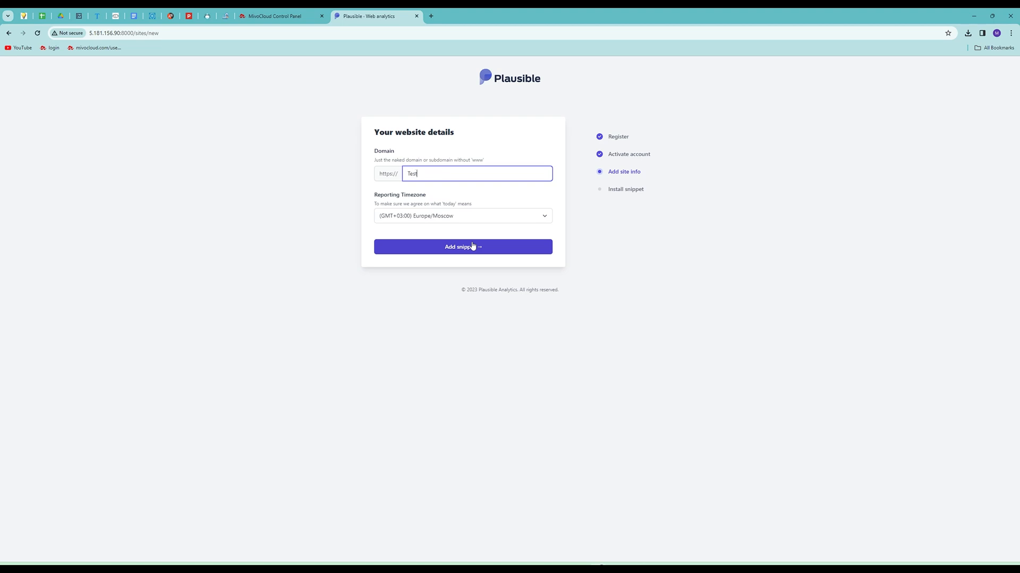
pyautogui.write('MivoYout')
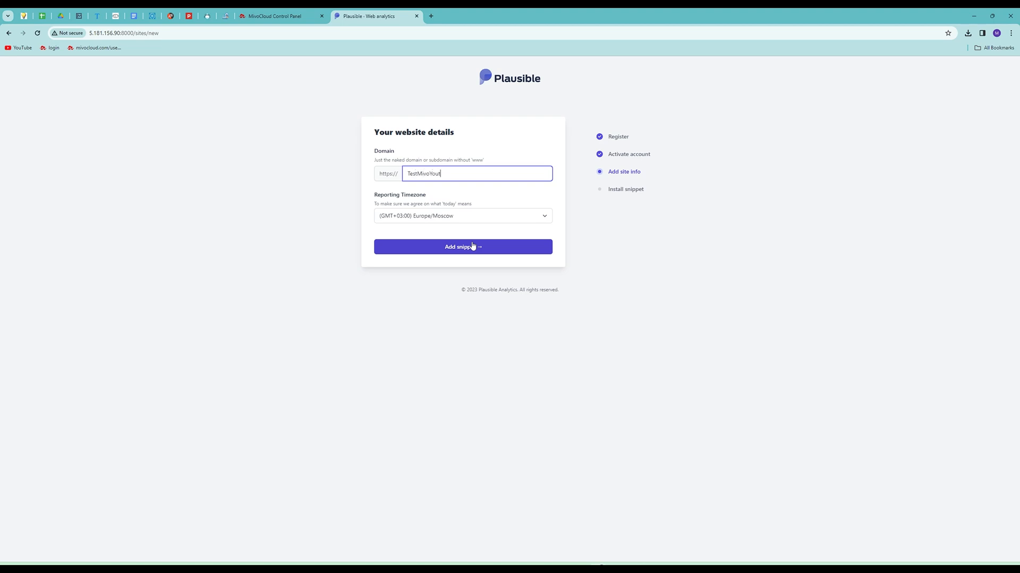
# Submit the site details, skip past the snippet and start collecting data on the dashboard
pyautogui.click(462, 246)
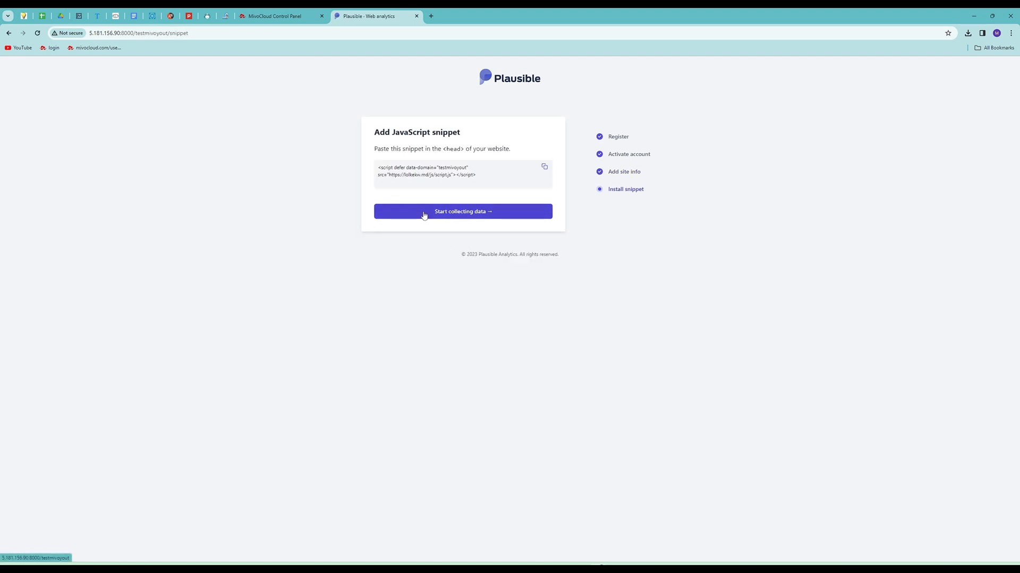
pyautogui.click(461, 211)
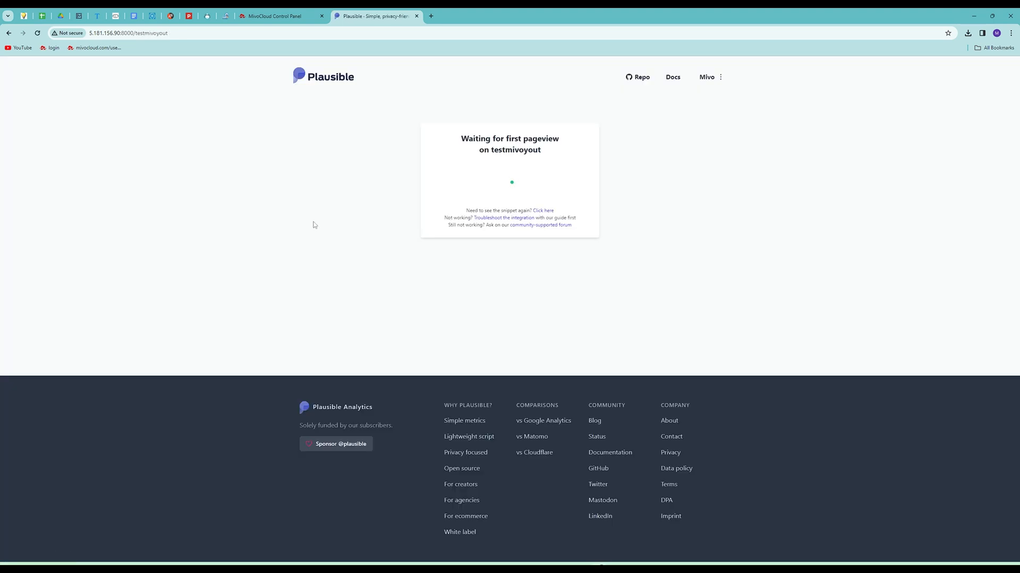